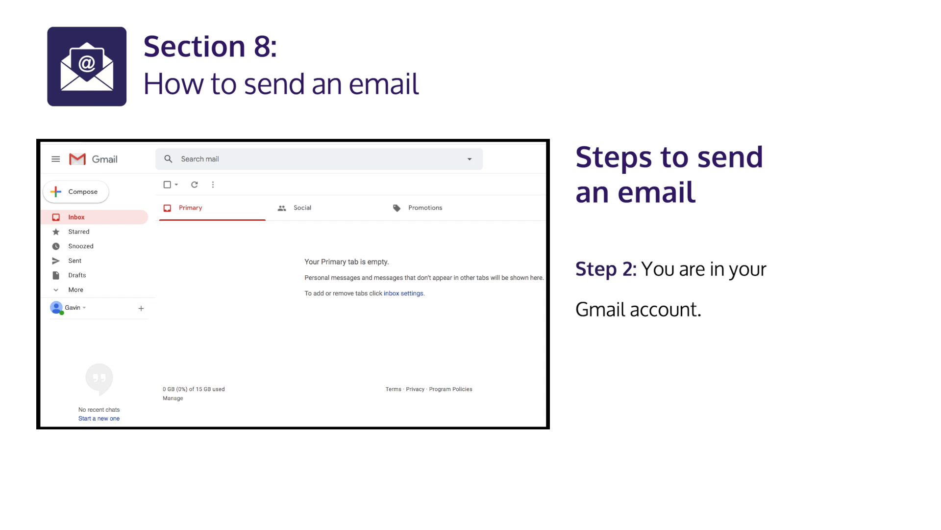
left_click(77, 191)
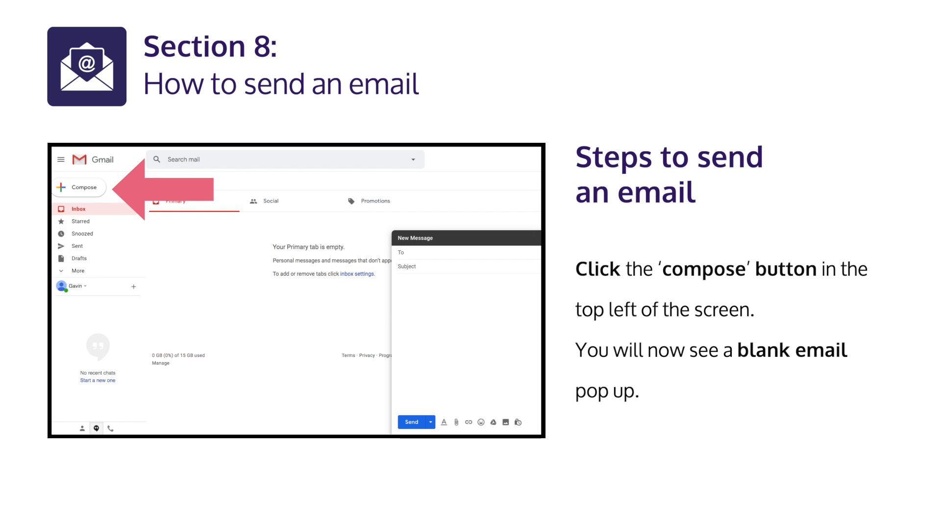